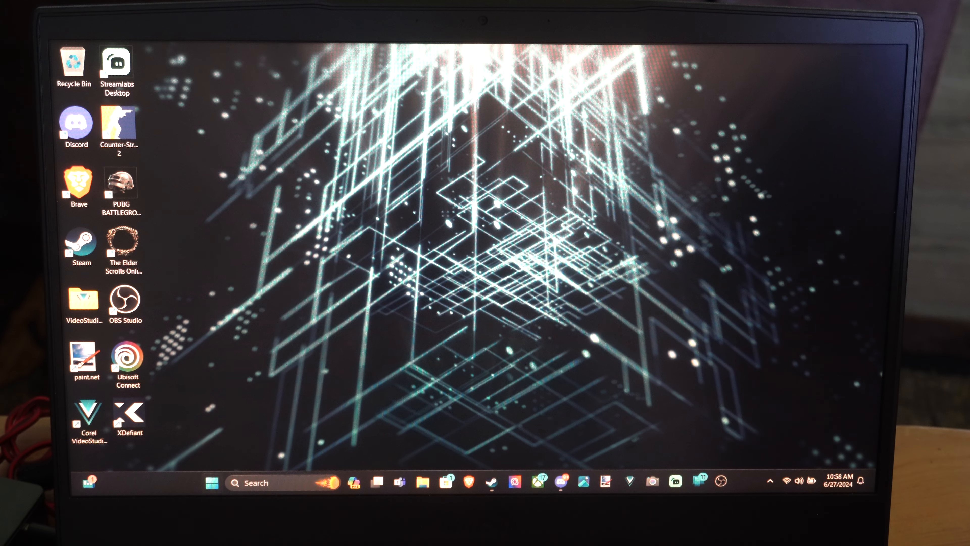
Launch the Settings app from the pinned apps in the Start menu.
left_click(212, 482)
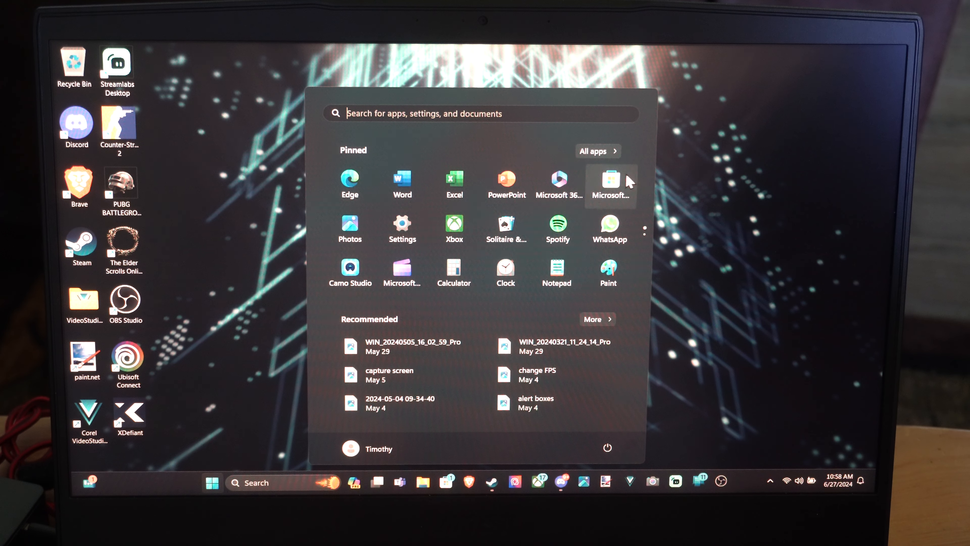
mouse_move(556, 272)
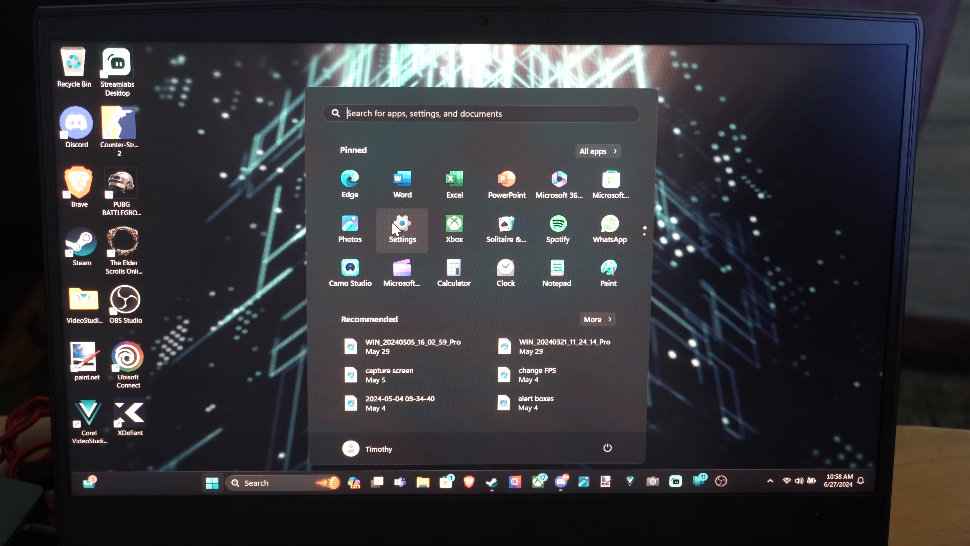
left_click(402, 230)
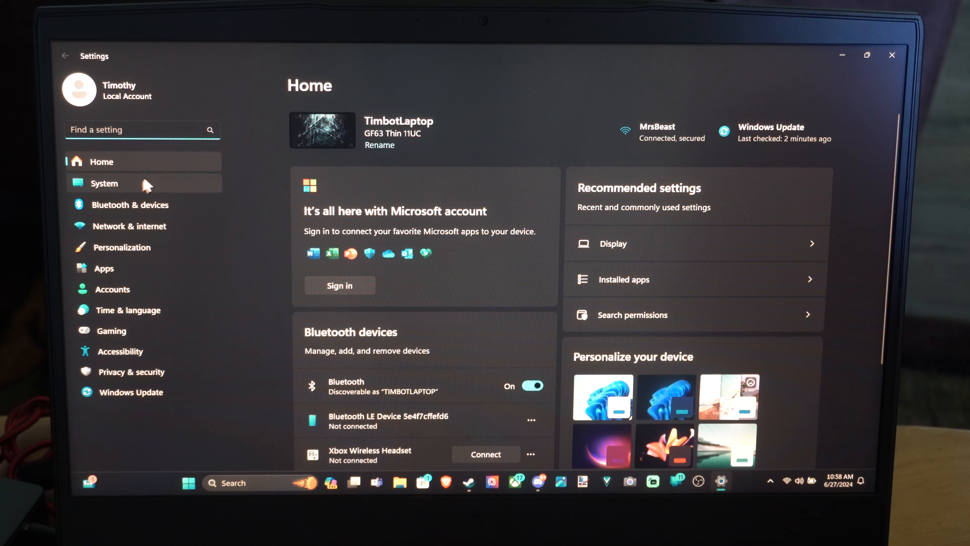
Remove the old Xbox Wireless Headset pairing from the Bluetooth & devices list.
left_click(130, 204)
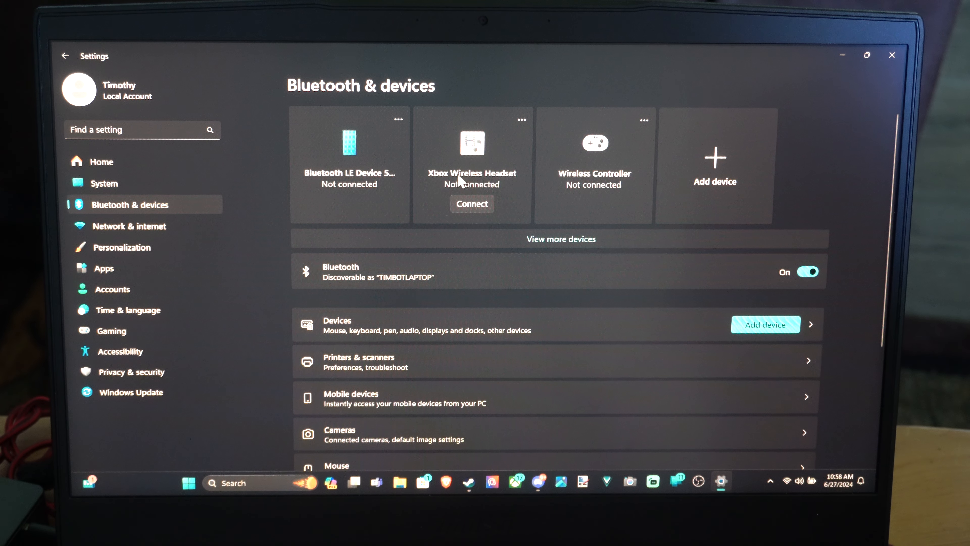
left_click(521, 121)
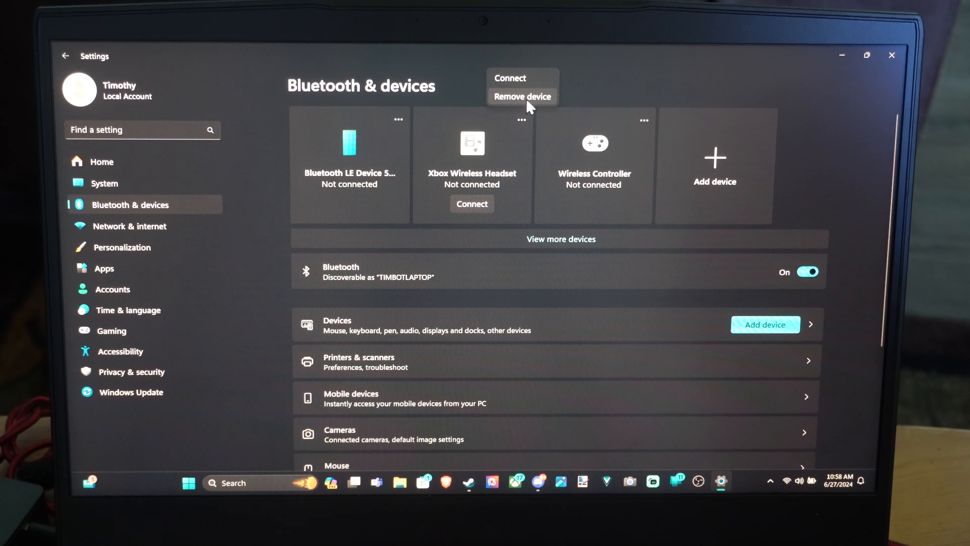
left_click(521, 96)
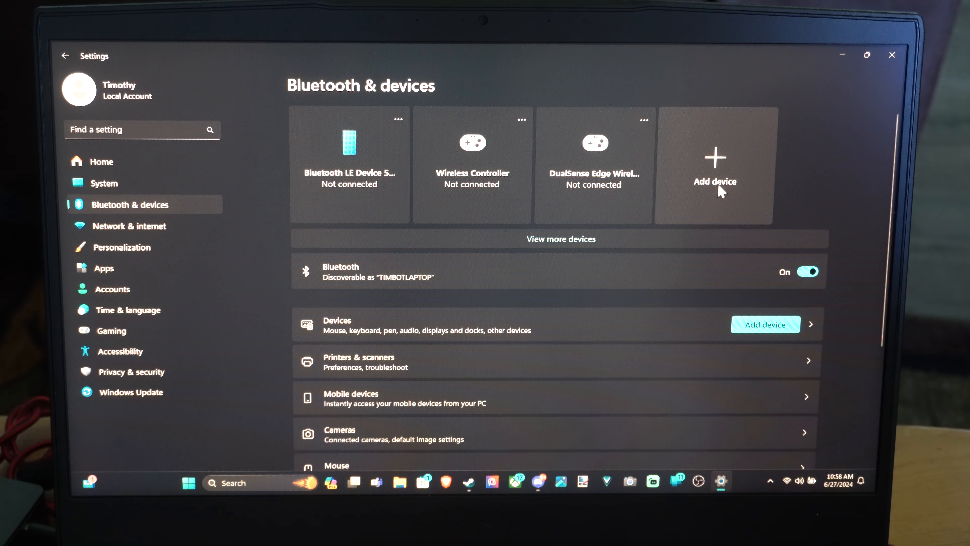
Start a Bluetooth device scan via Add device so the Xbox Wireless Headset shows as discoverable.
left_click(714, 163)
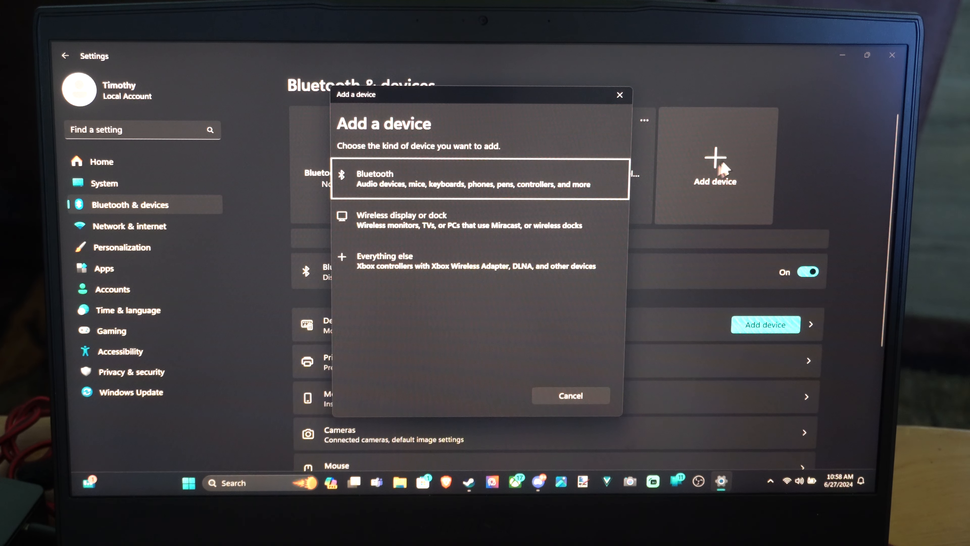
mouse_move(388, 197)
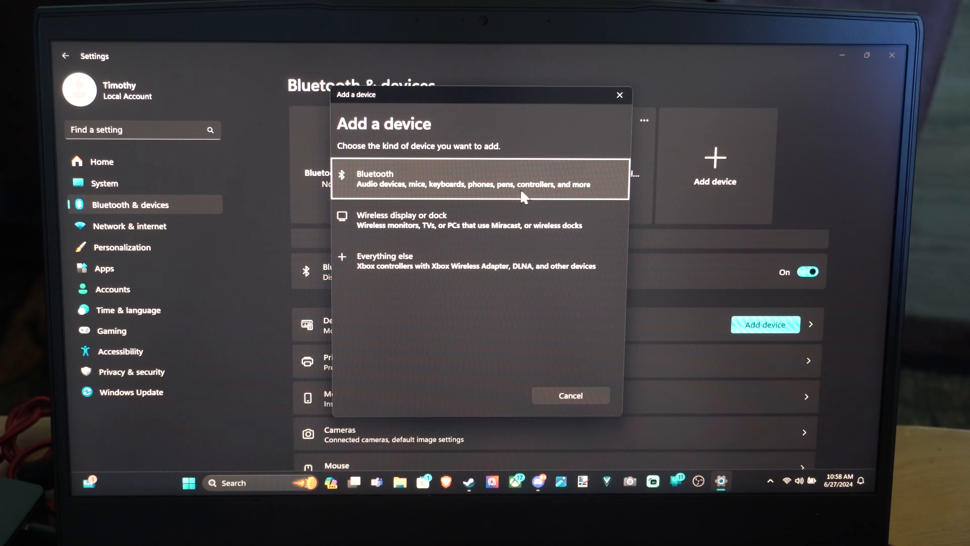
mouse_move(467, 176)
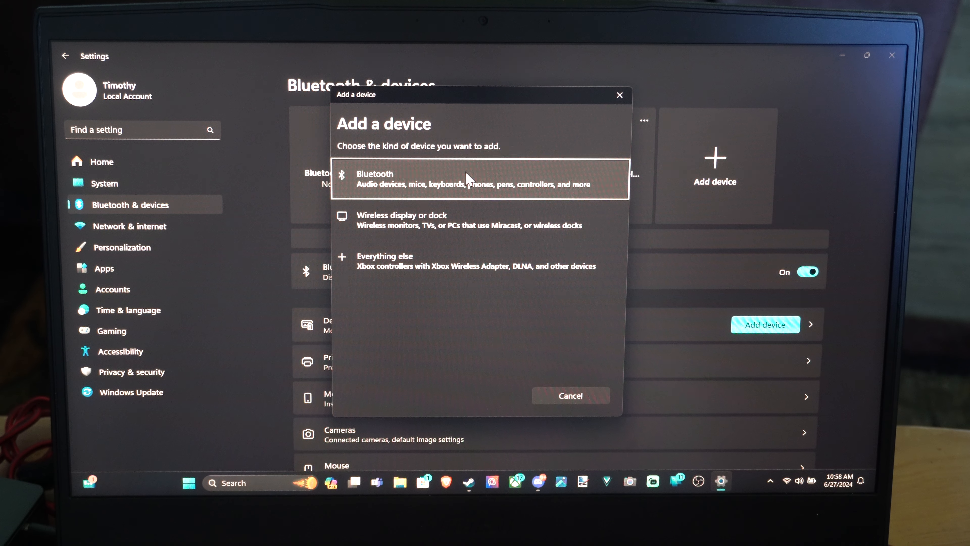
left_click(476, 179)
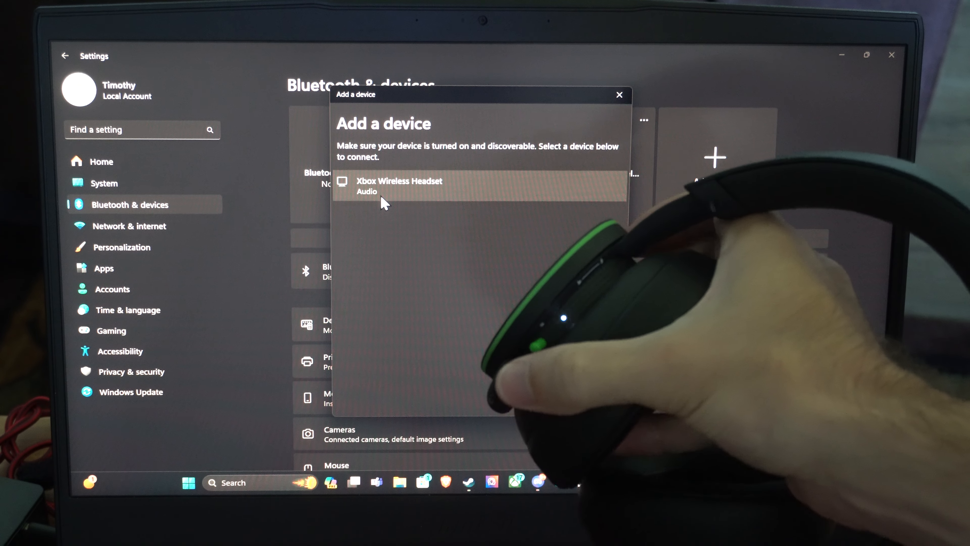
Connect the discovered Xbox Wireless Headset and confirm, leaving it paired for mic and audio.
left_click(400, 186)
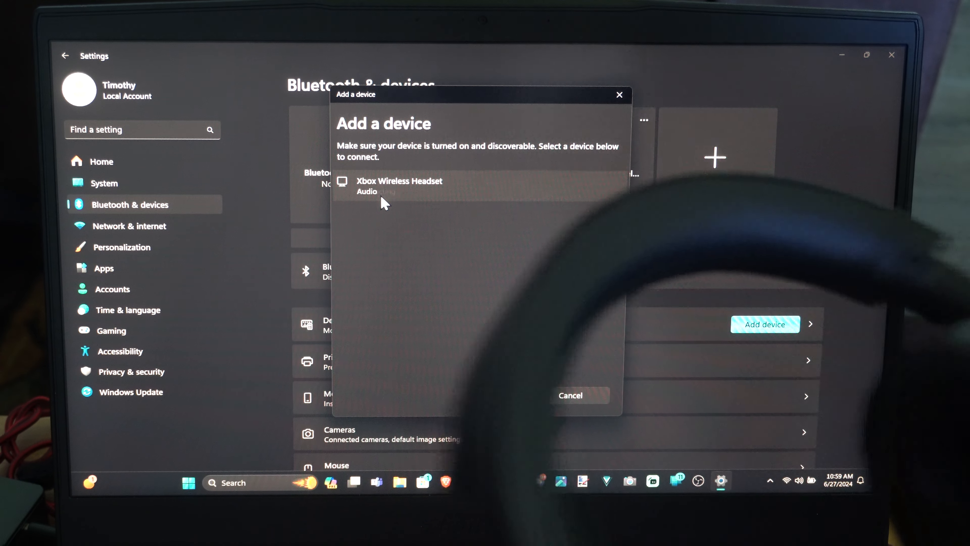
left_click(399, 186)
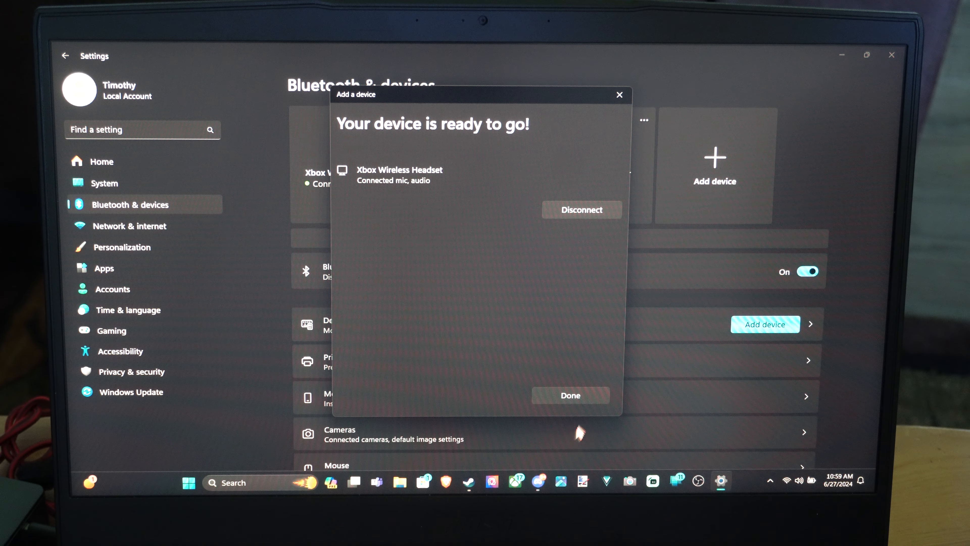
mouse_move(412, 185)
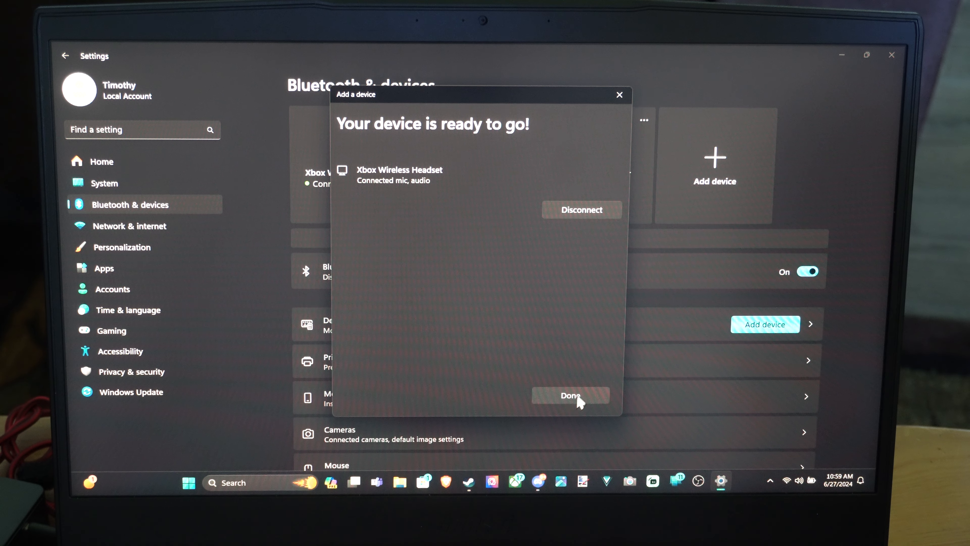
left_click(568, 396)
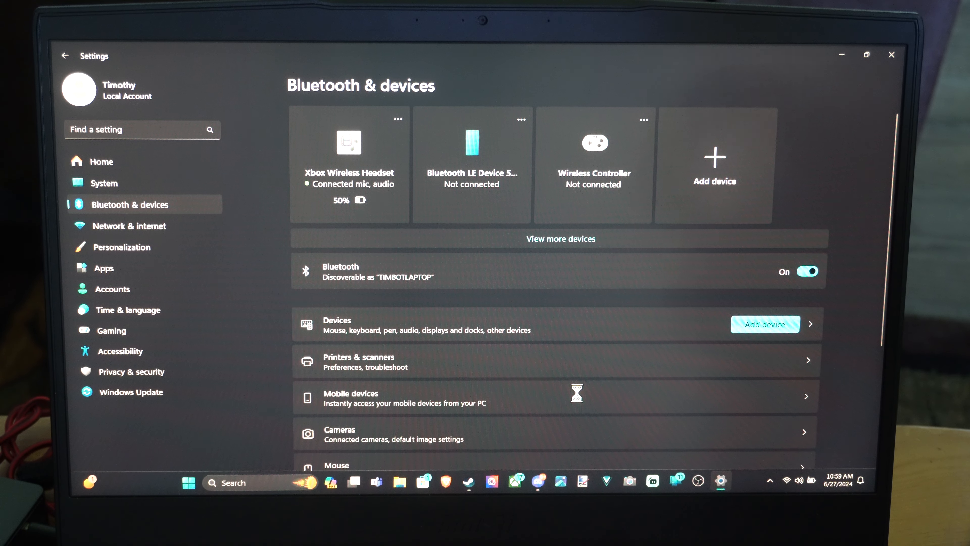